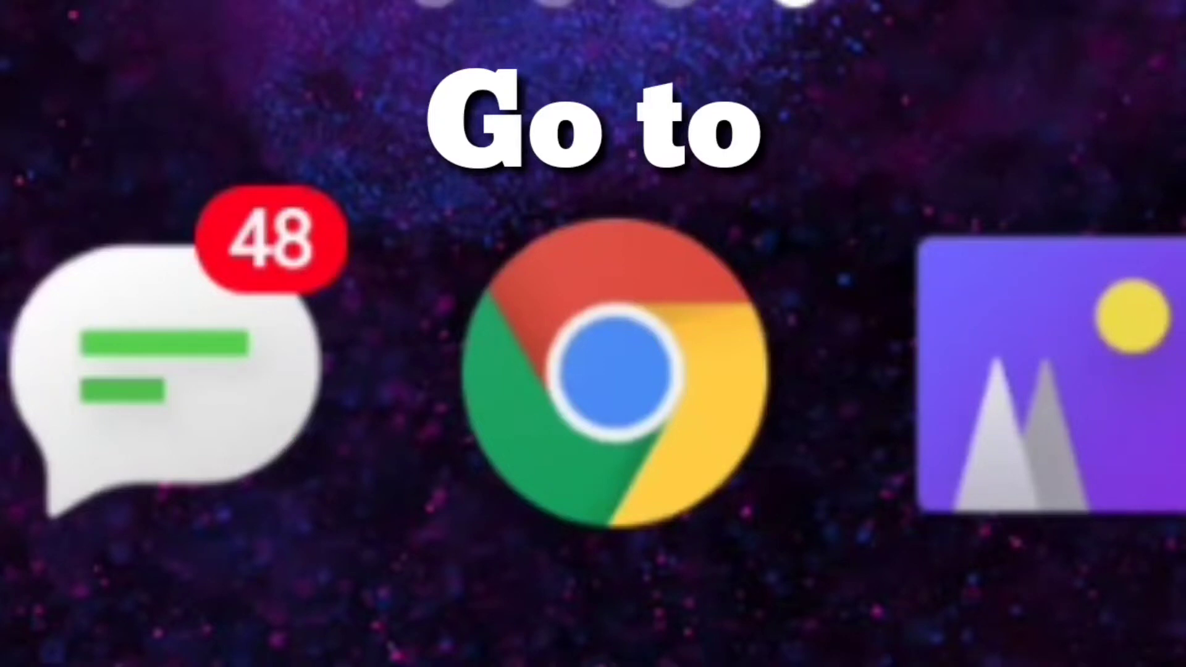
Step: Launch Chrome and load m.youtube.com from the address bar suggestion
left_click(613, 371)
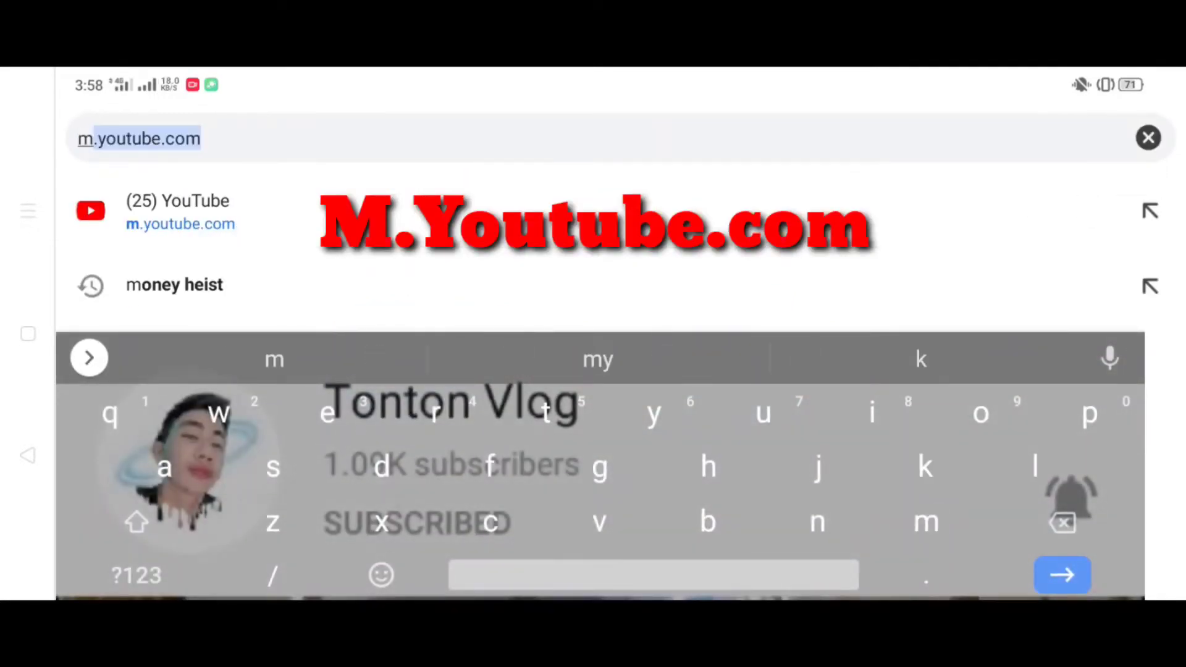
left_click(761, 414)
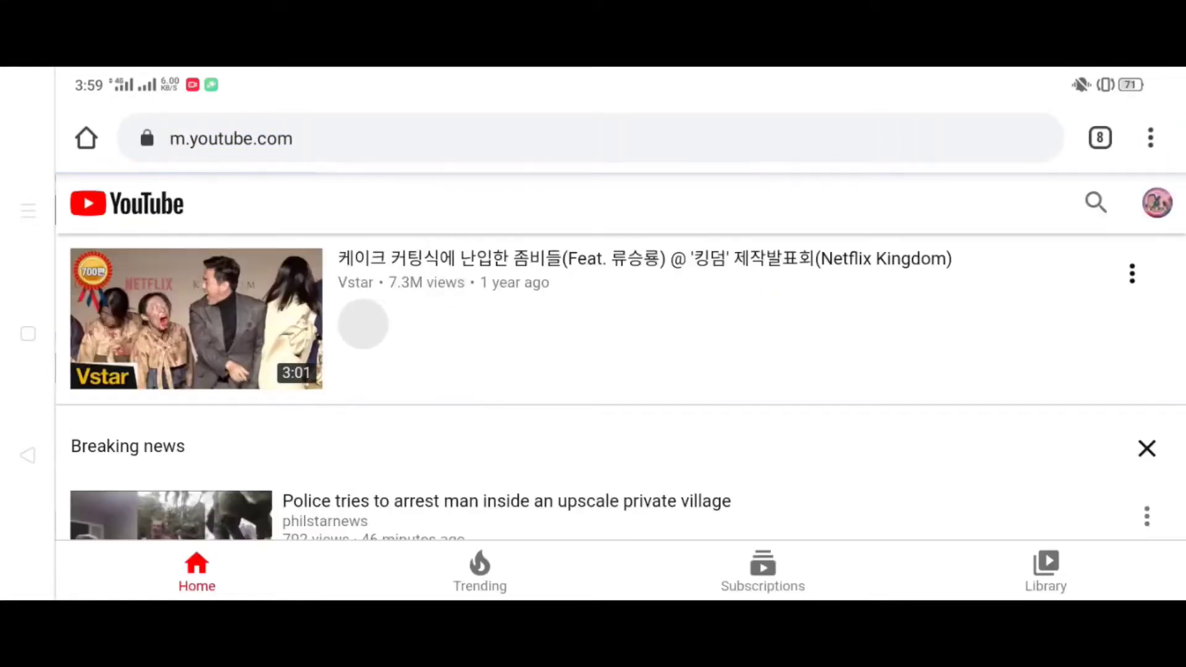
Step: Switch Chrome to Desktop site so YouTube loads youtube.com/?app=desktop
left_click(1150, 138)
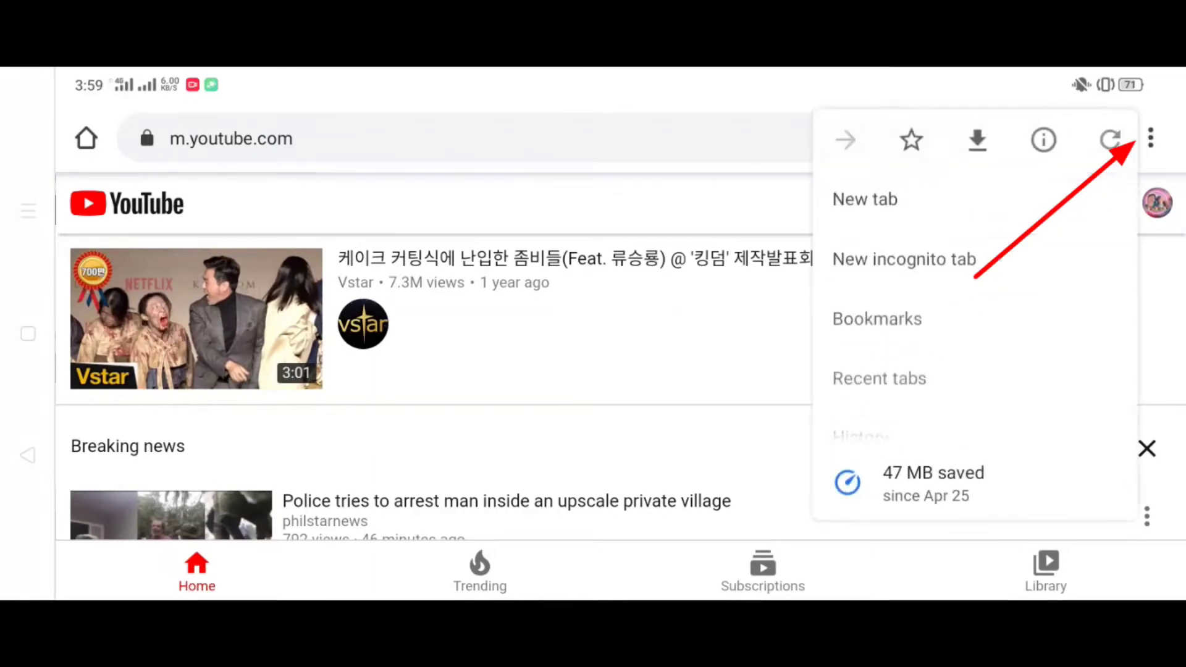
scroll("down", 3)
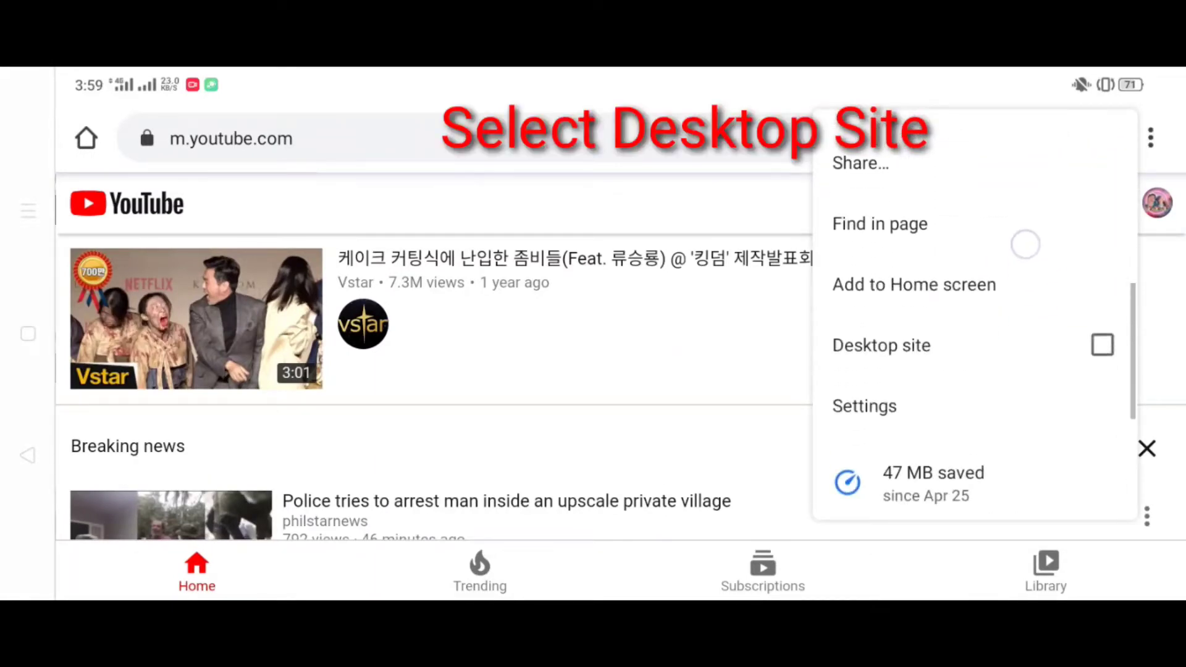
left_click(880, 344)
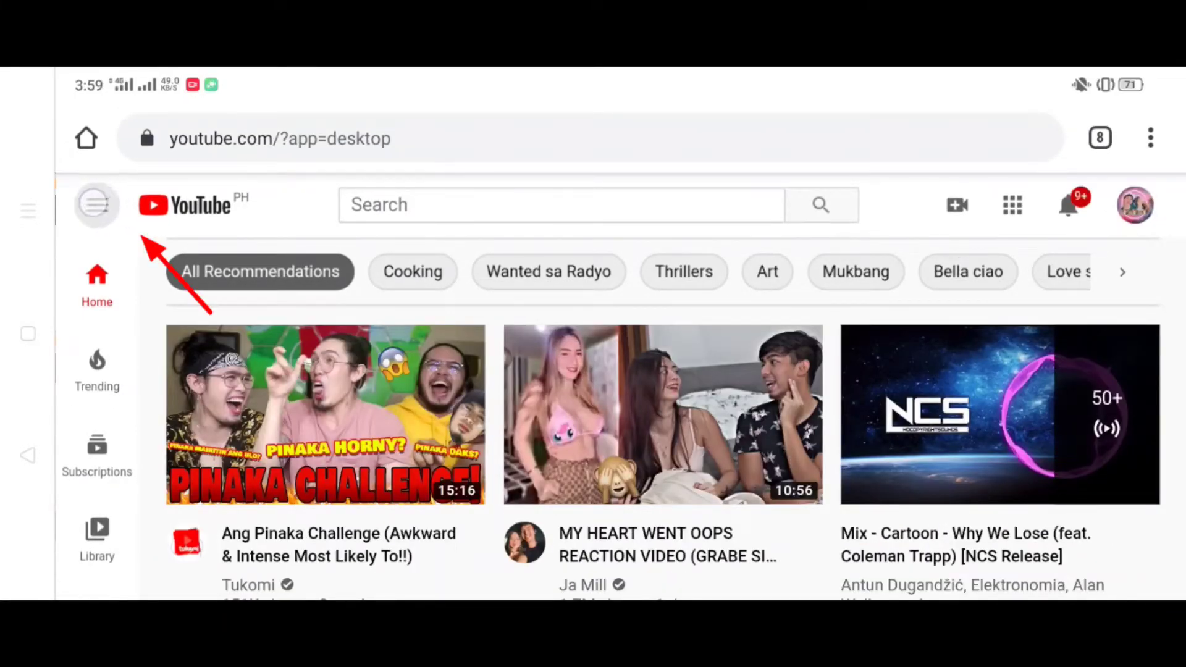
Step: Open Settings from the side menu and view the Tonton Vlog account section
left_click(97, 205)
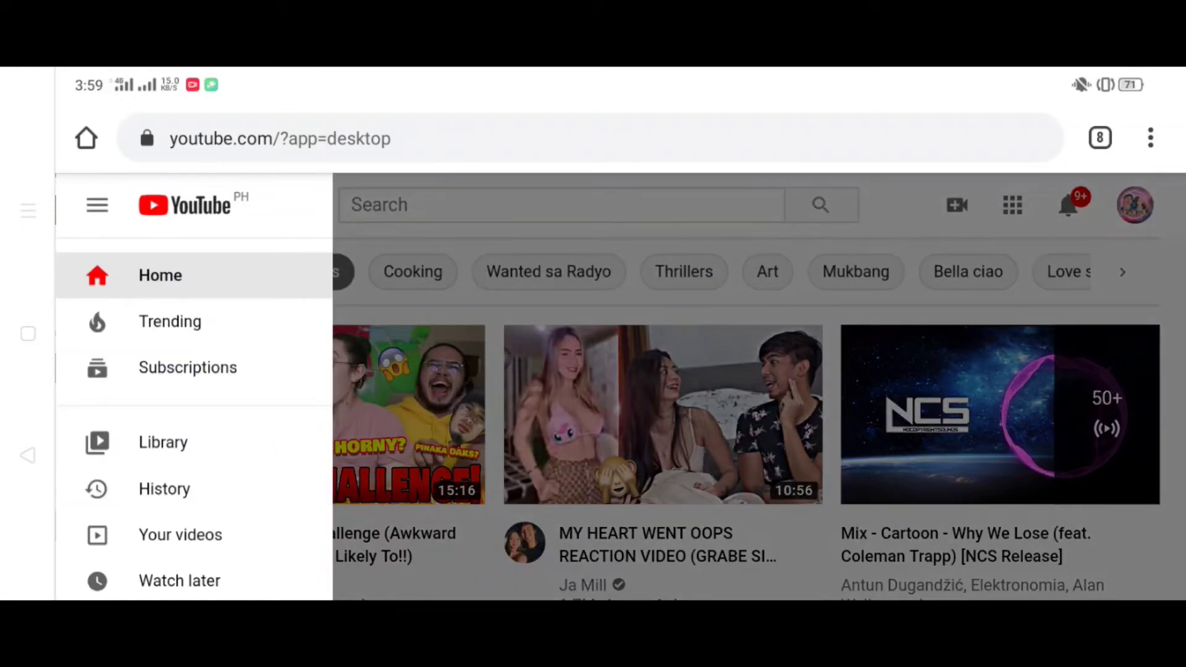
scroll("down", 3)
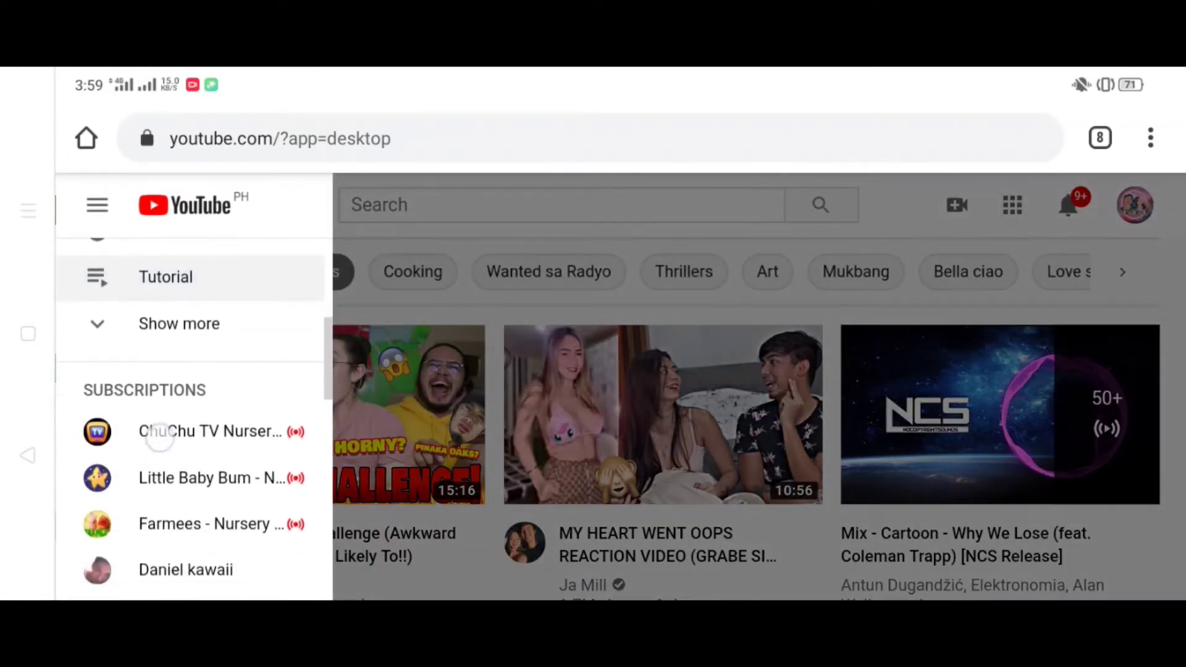
scroll("down", 3)
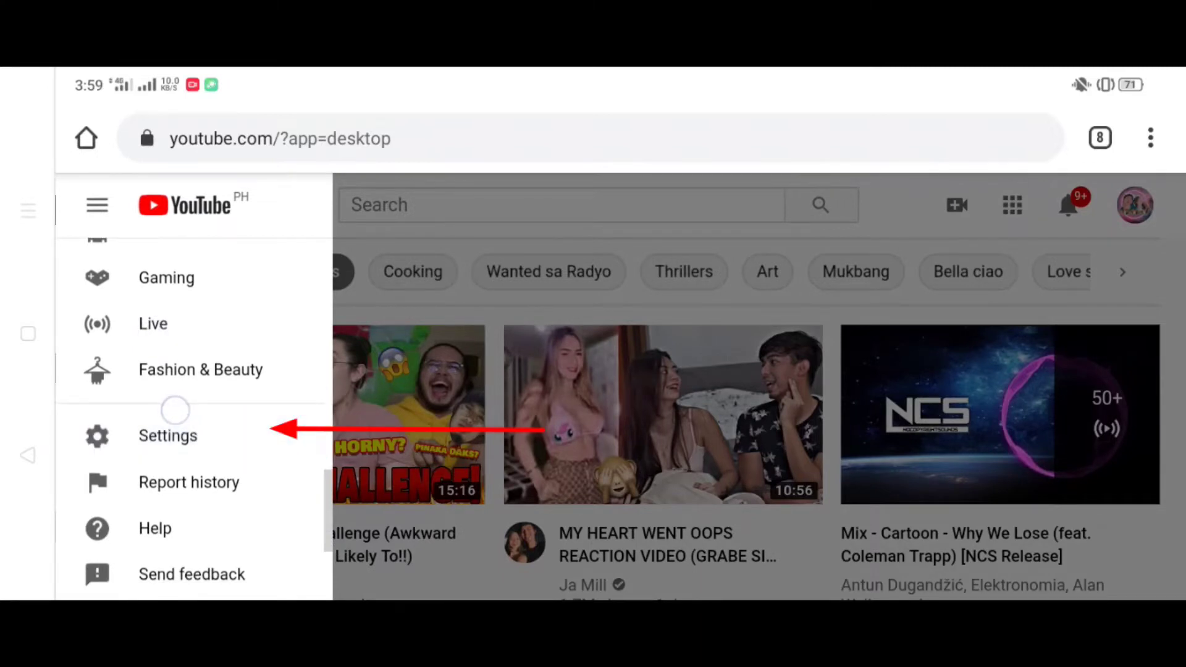
left_click(168, 436)
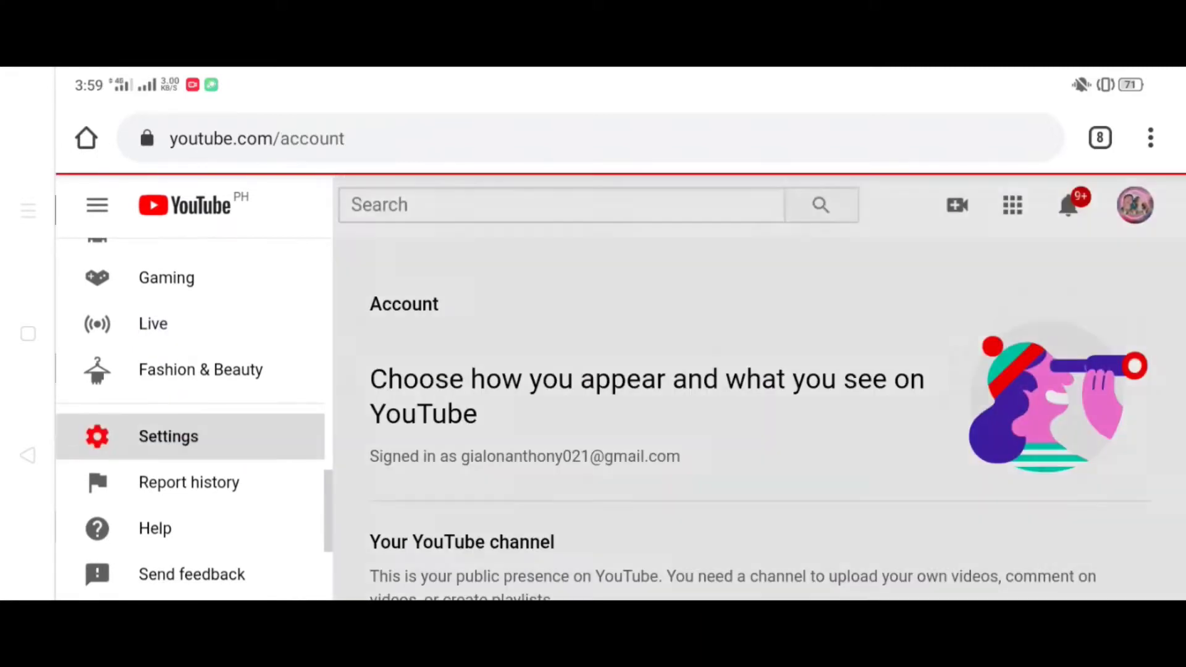
left_click(168, 436)
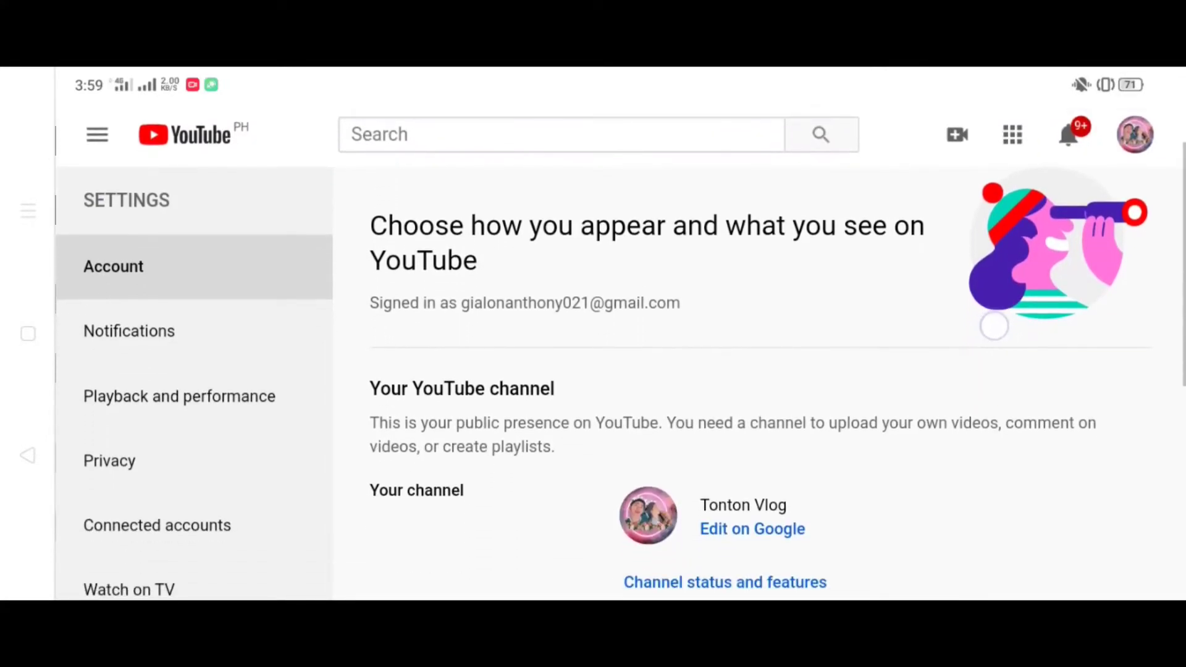
scroll("down", 3)
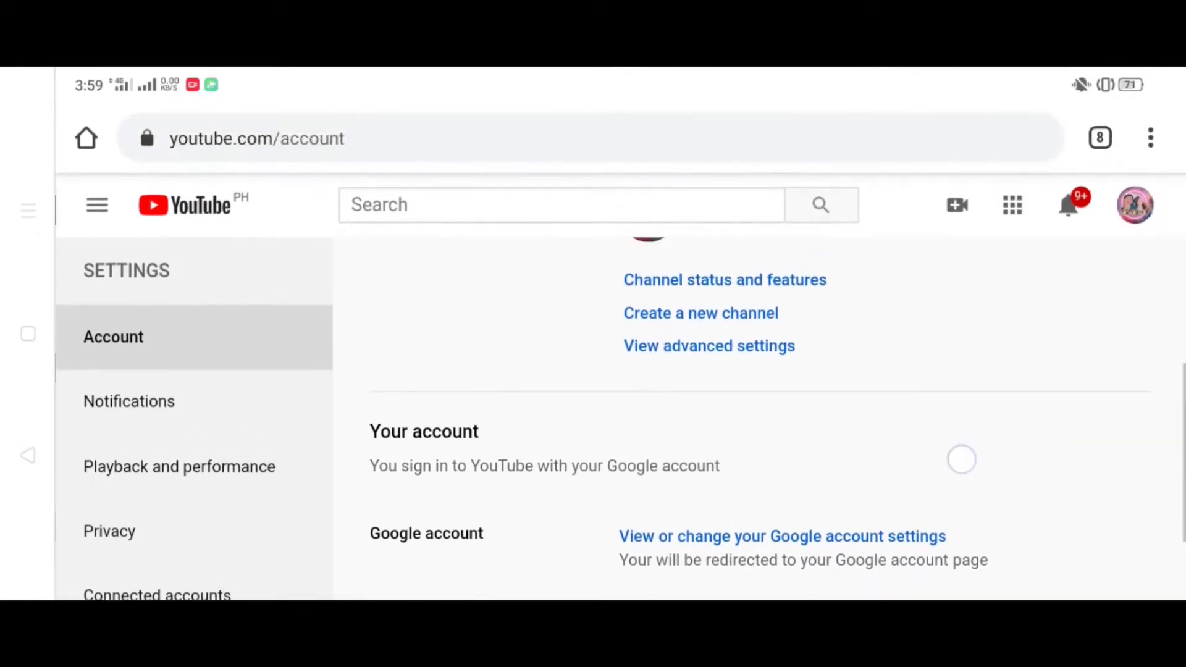
scroll("up", 3)
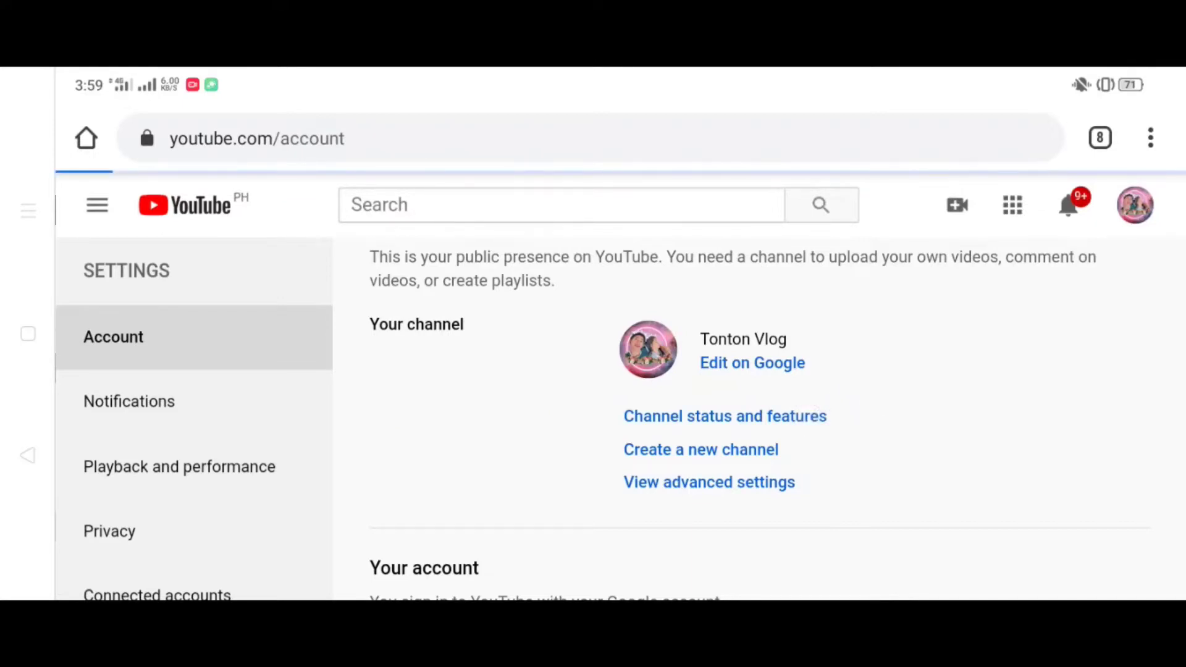
Step: Open Channel status and features and scroll to the Custom URL tile
left_click(724, 415)
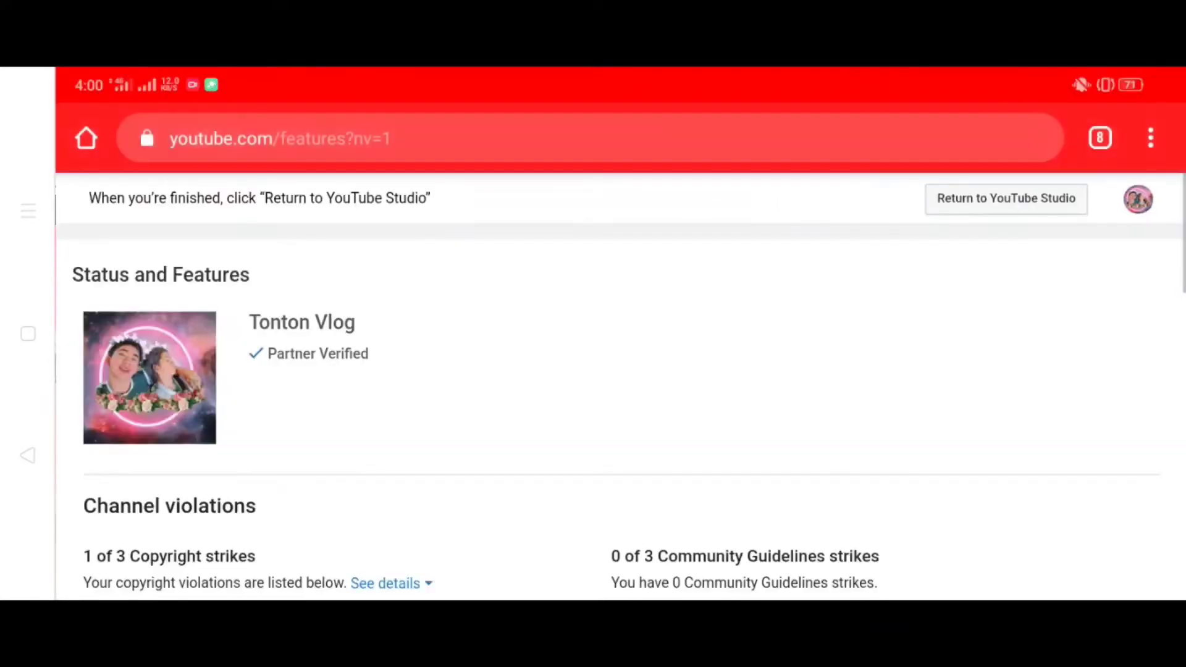
scroll("up", 3)
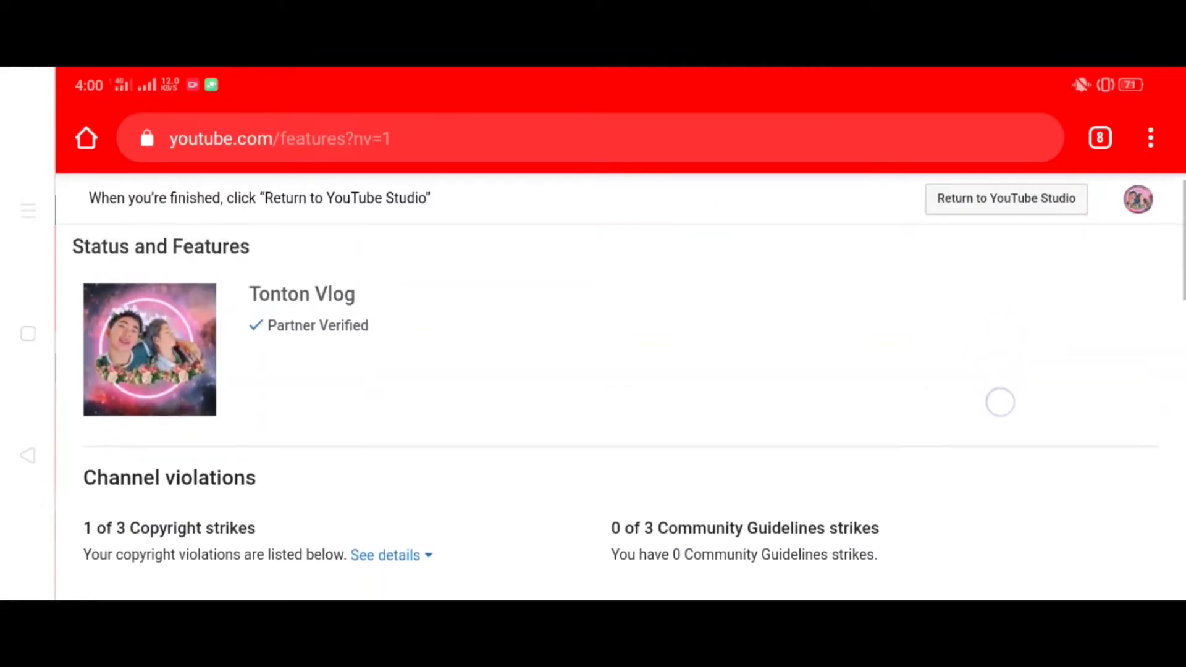
scroll("down", 3)
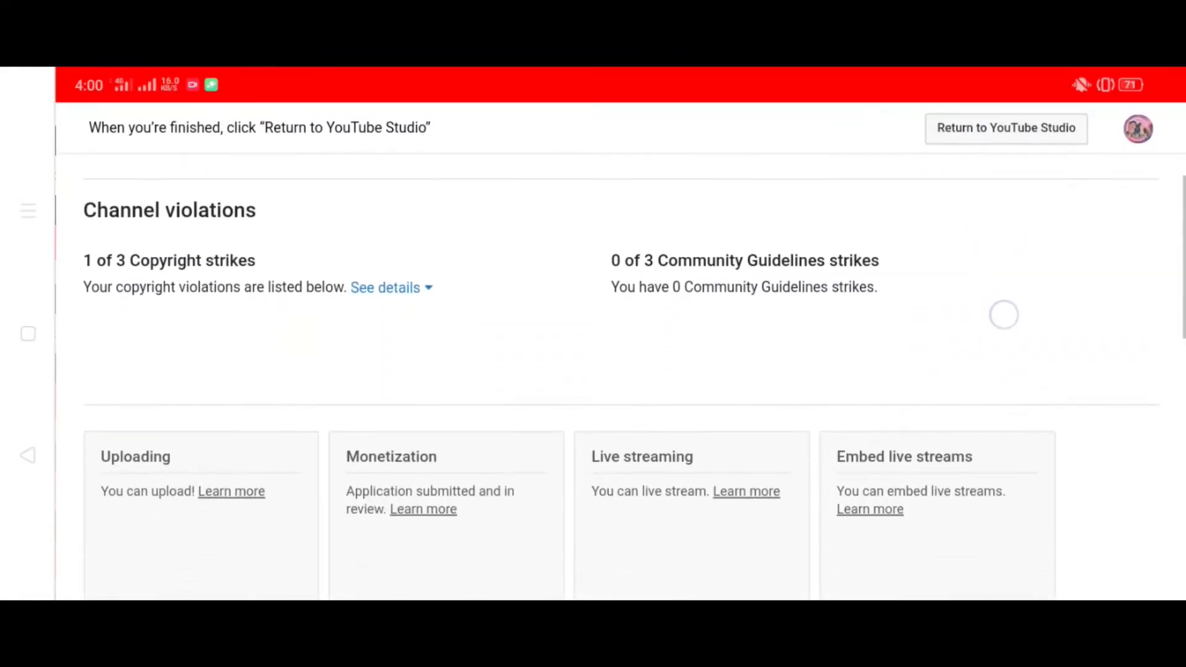
scroll("down", 3)
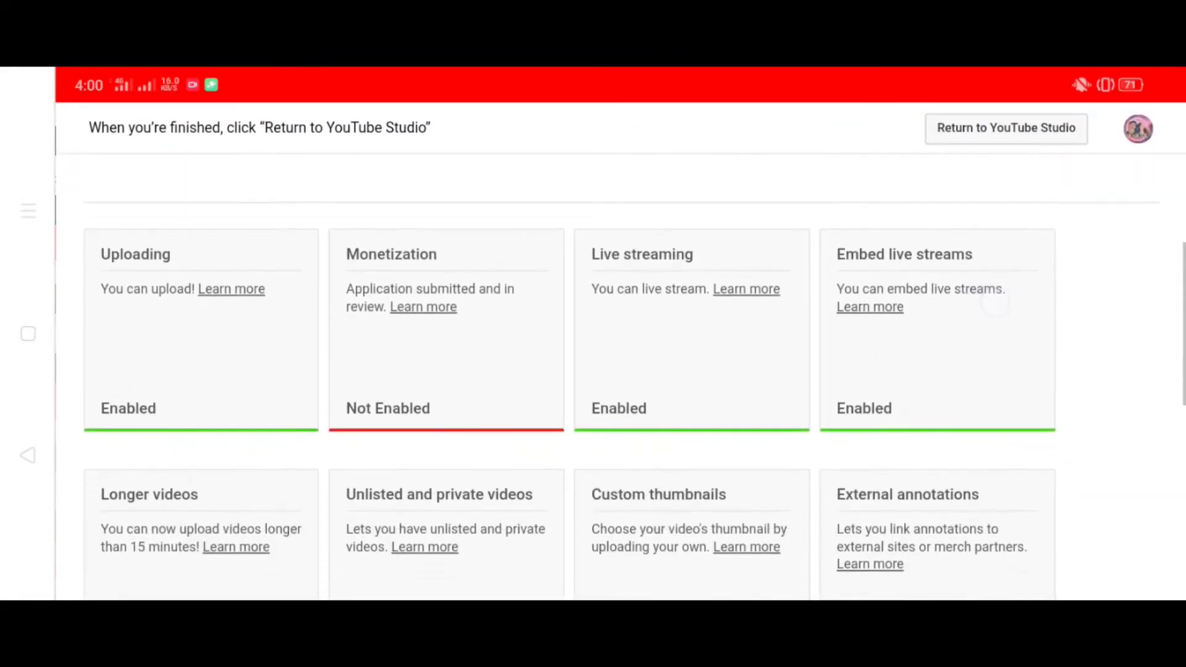
scroll("down", 3)
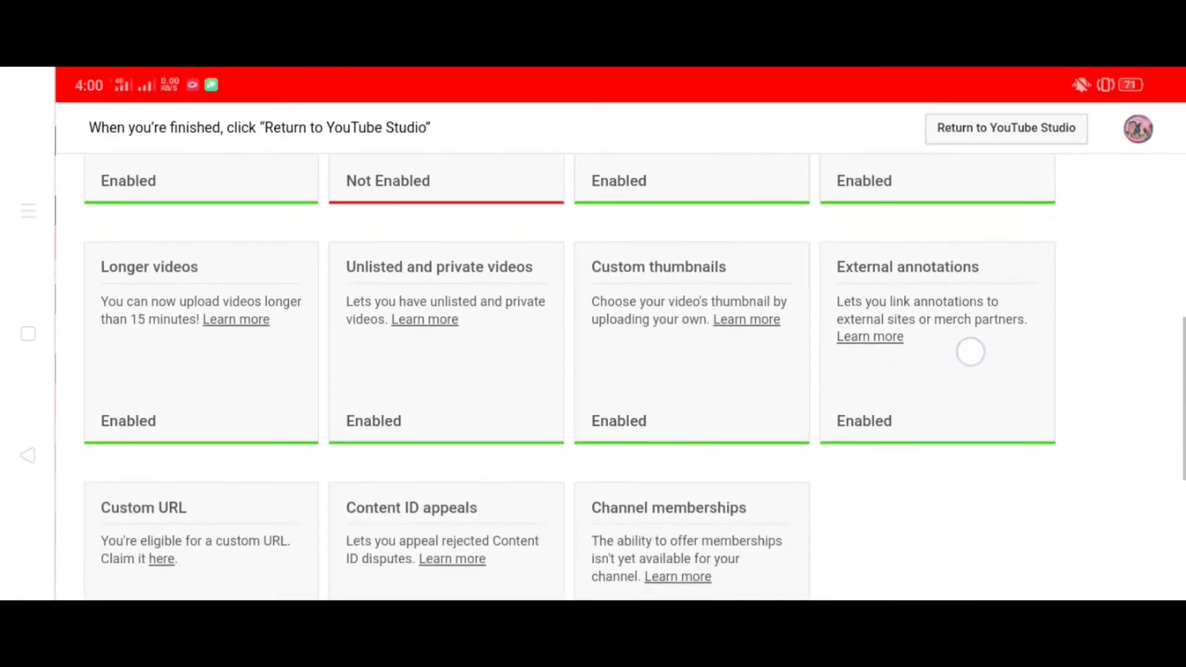
scroll("down", 3)
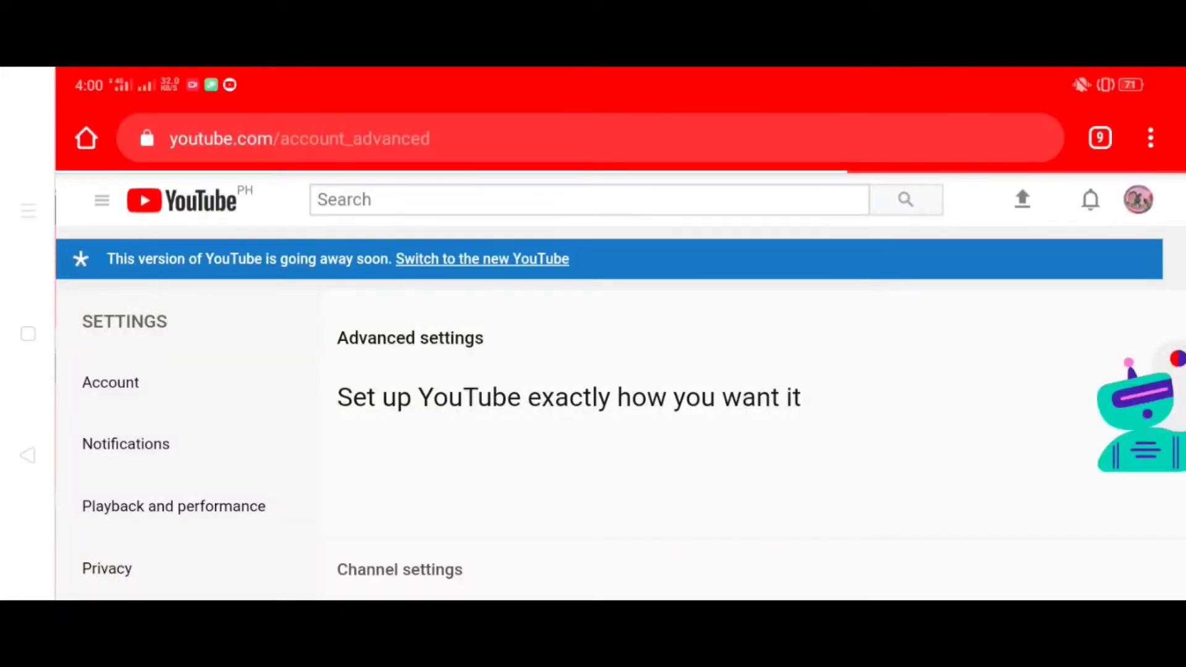
Step: Scroll the advanced settings page and follow the custom URL 'Claim it here' link
scroll("down", 3)
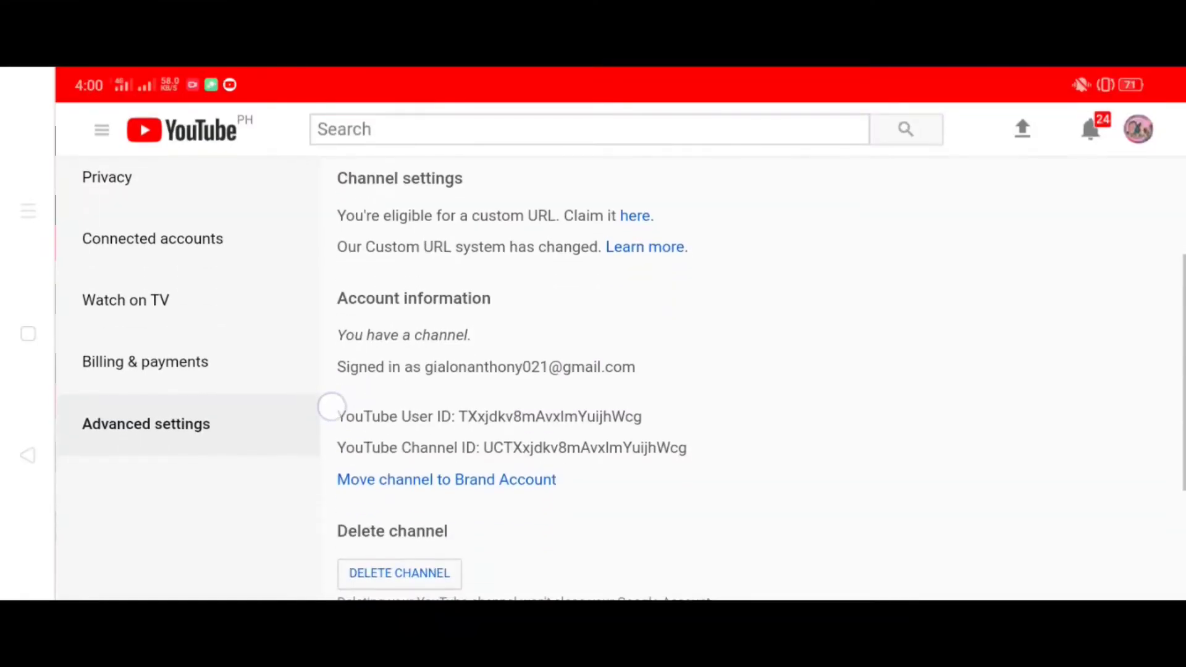
scroll("down", 3)
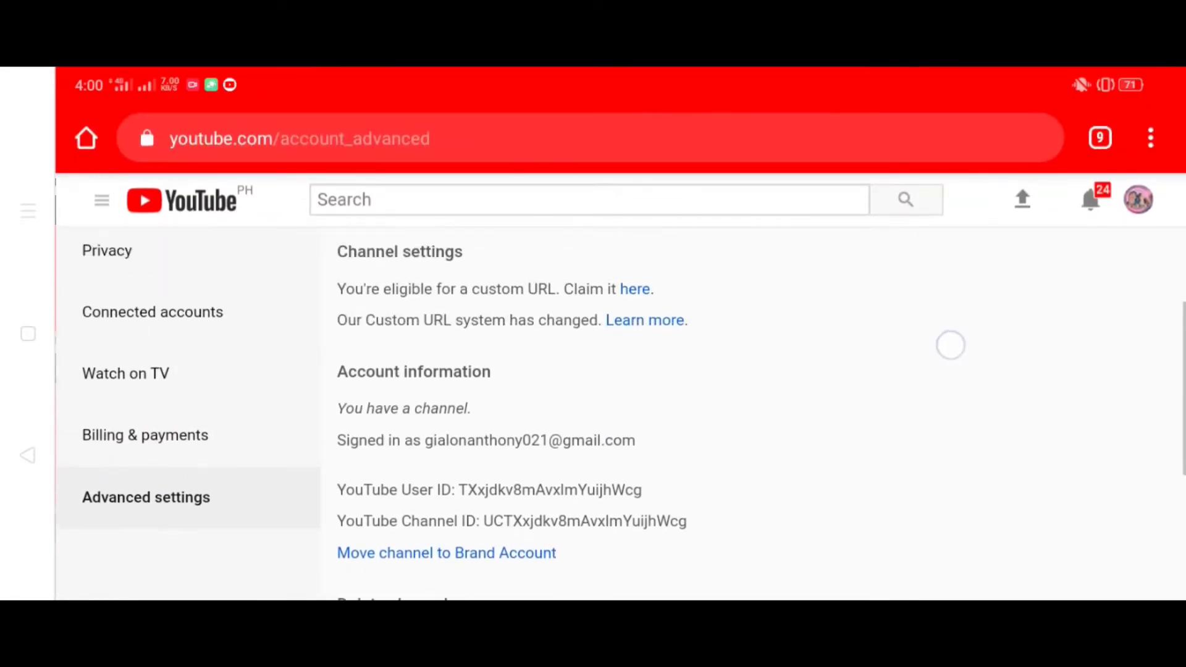
scroll("up", 3)
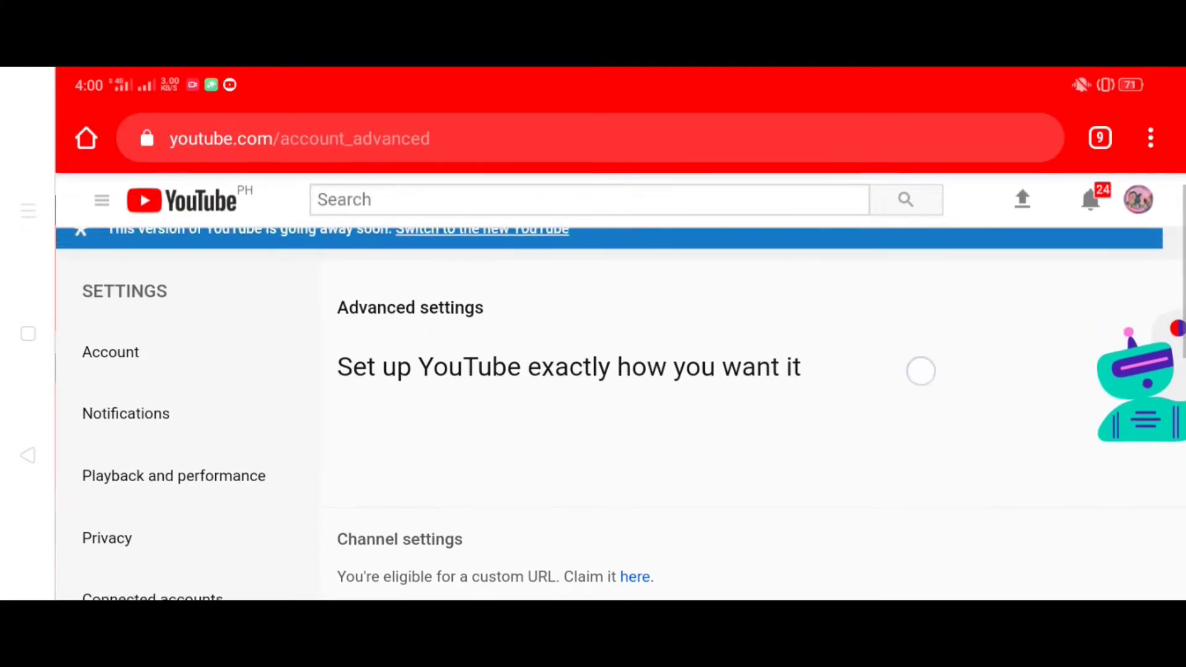
scroll("down", 3)
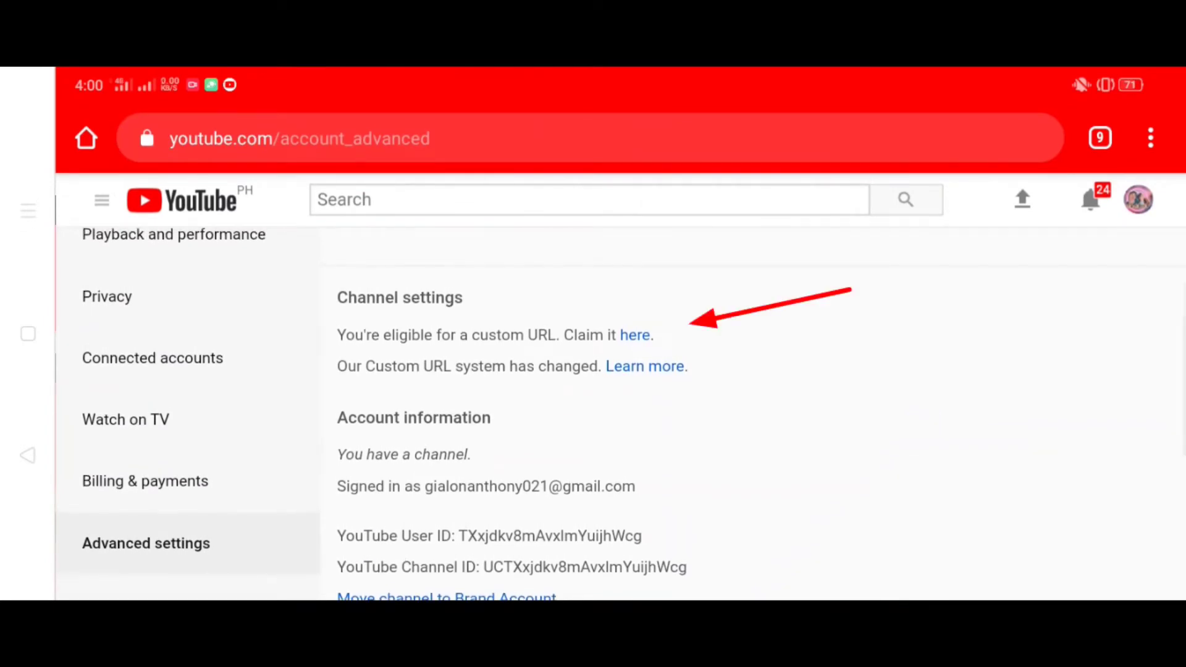
left_click(634, 335)
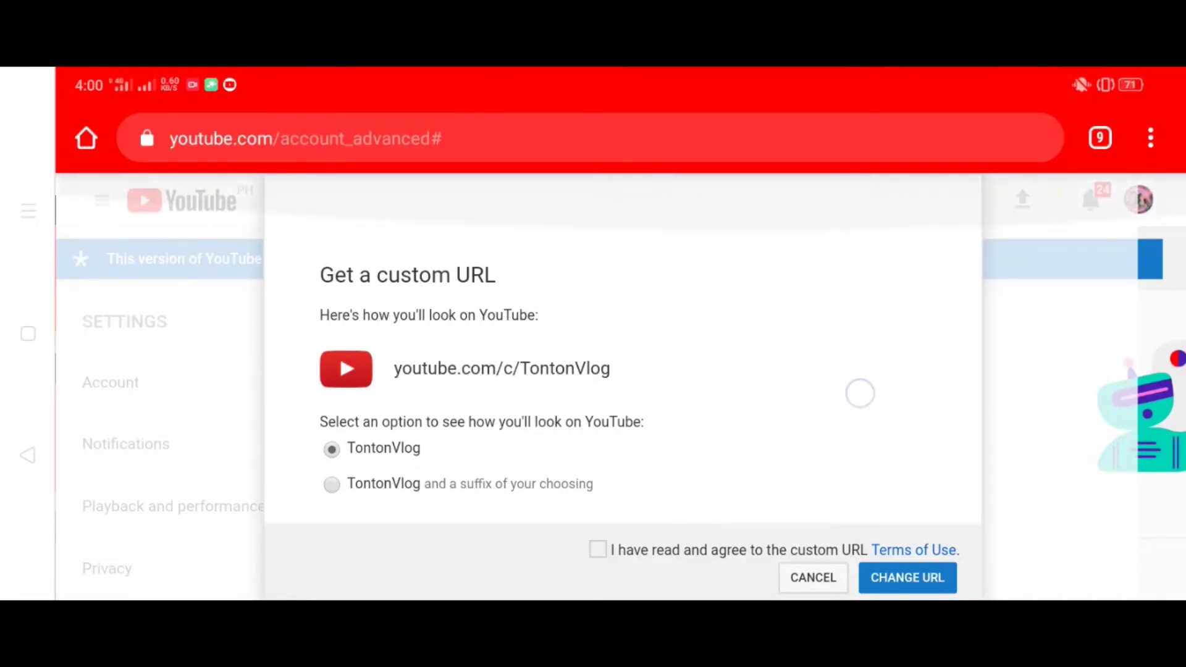
Step: Select youtube.com/c/TontonVlog, accept the Terms of Use, and submit CHANGE URL
scroll("up", 3)
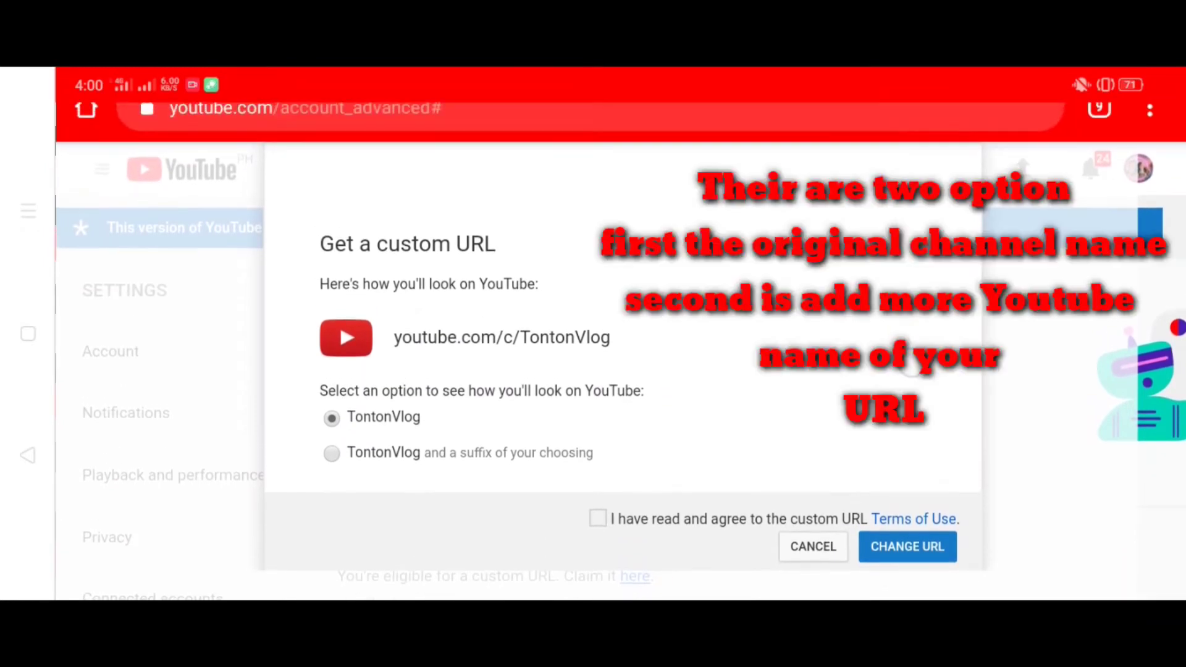
scroll("up", 3)
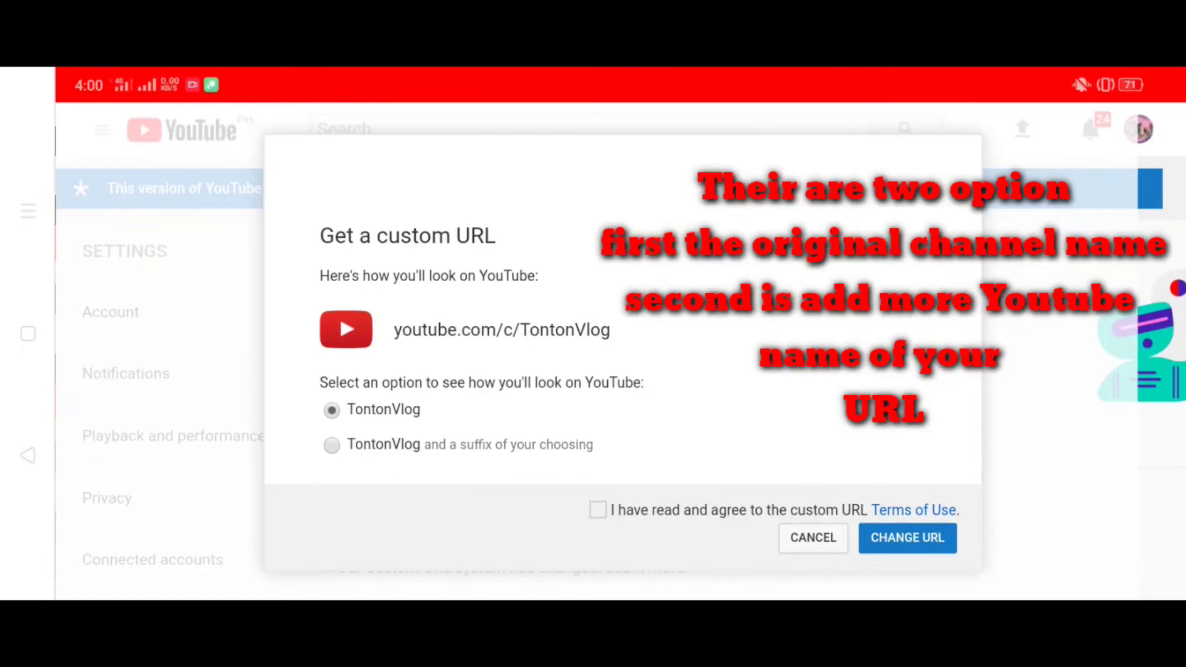
left_click(331, 444)
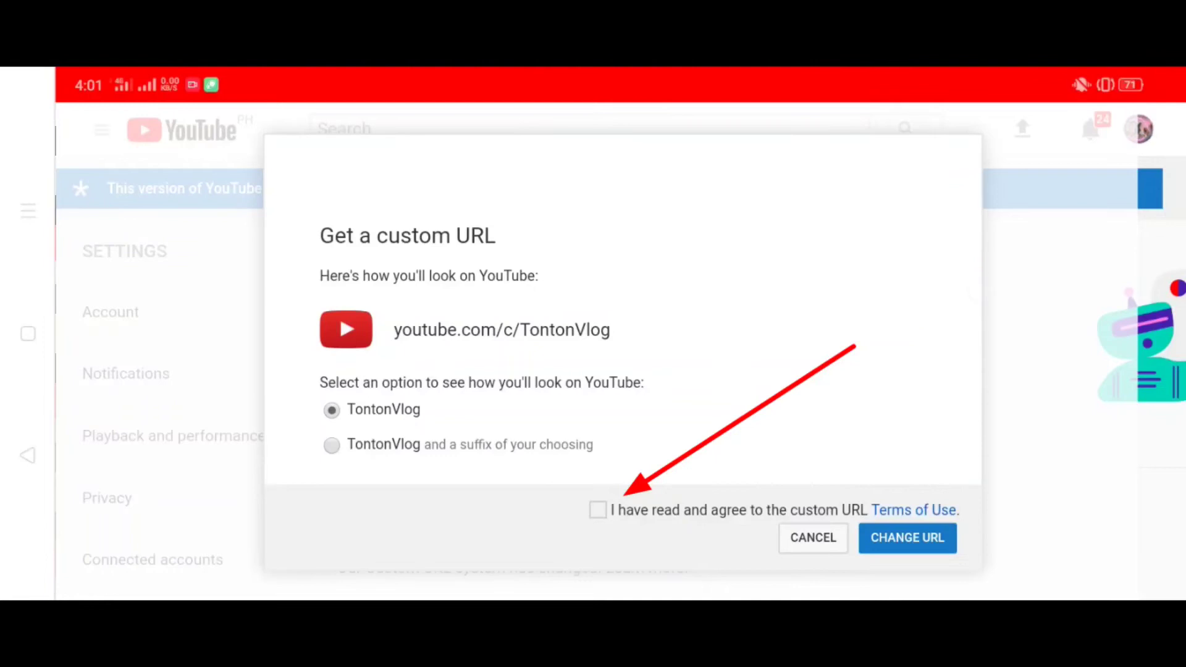
left_click(597, 509)
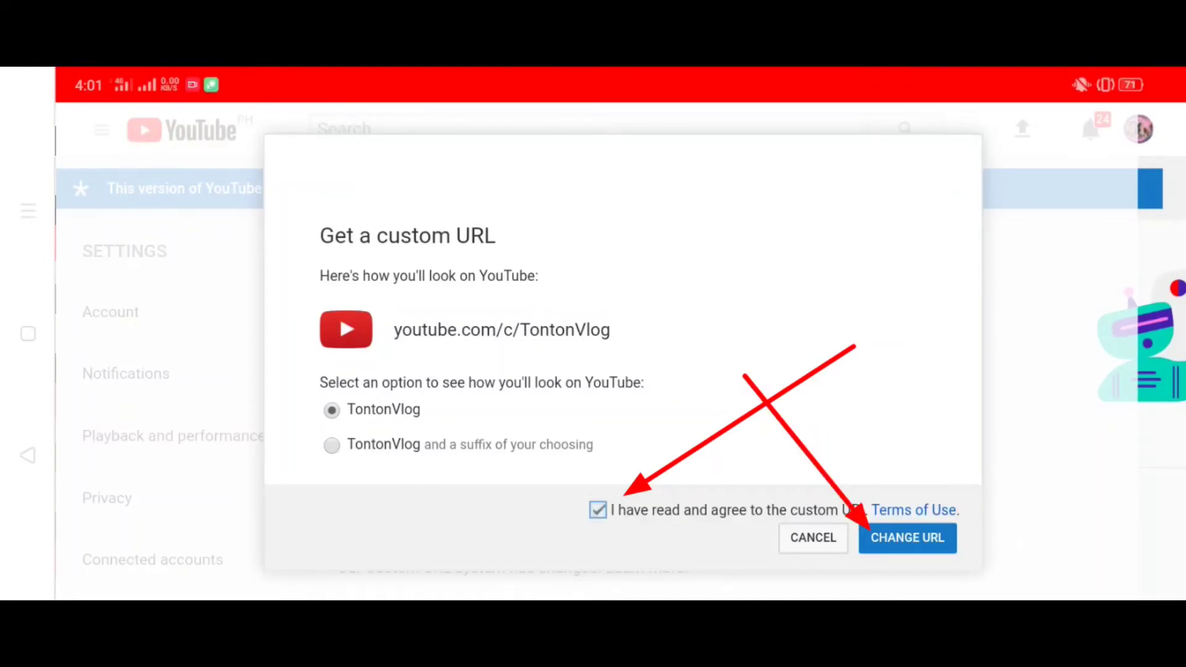
left_click(907, 538)
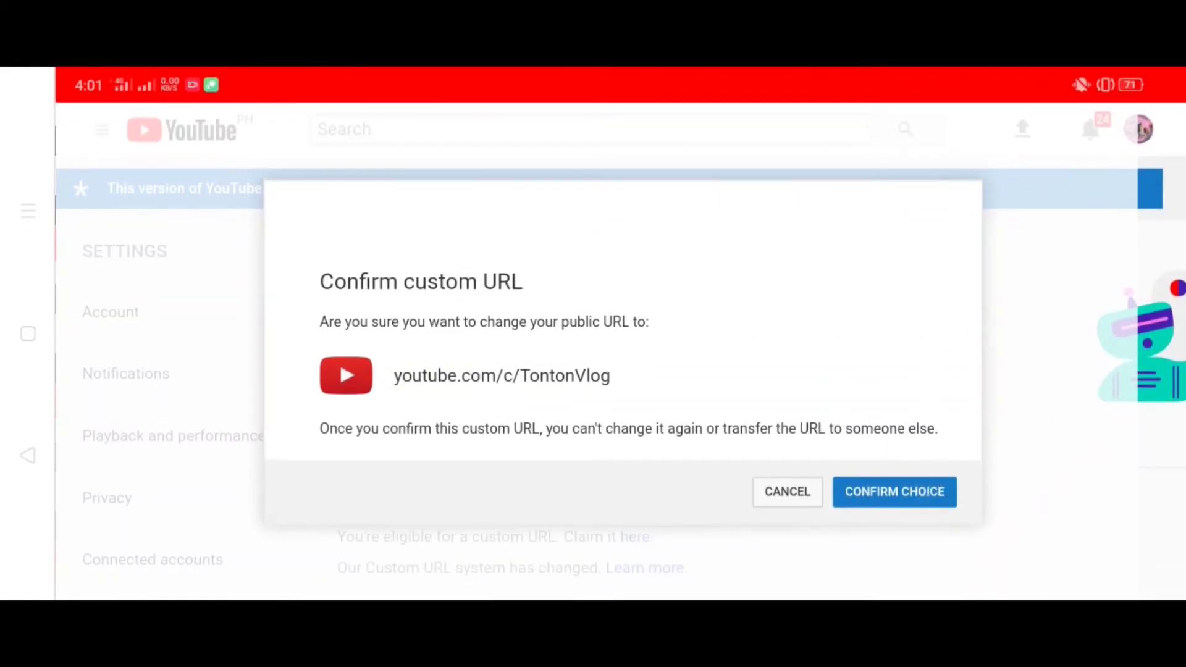
Step: Confirm the TontonVlog custom URL and scroll the Creator Studio Status and Features page
left_click(893, 491)
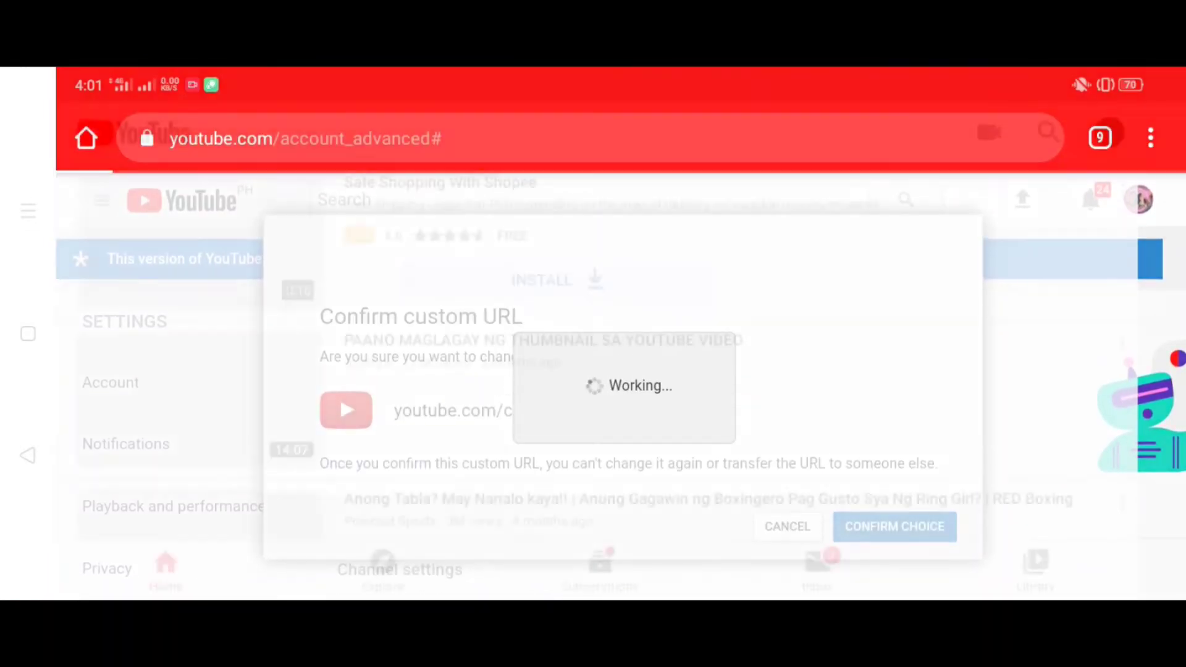
left_click(894, 527)
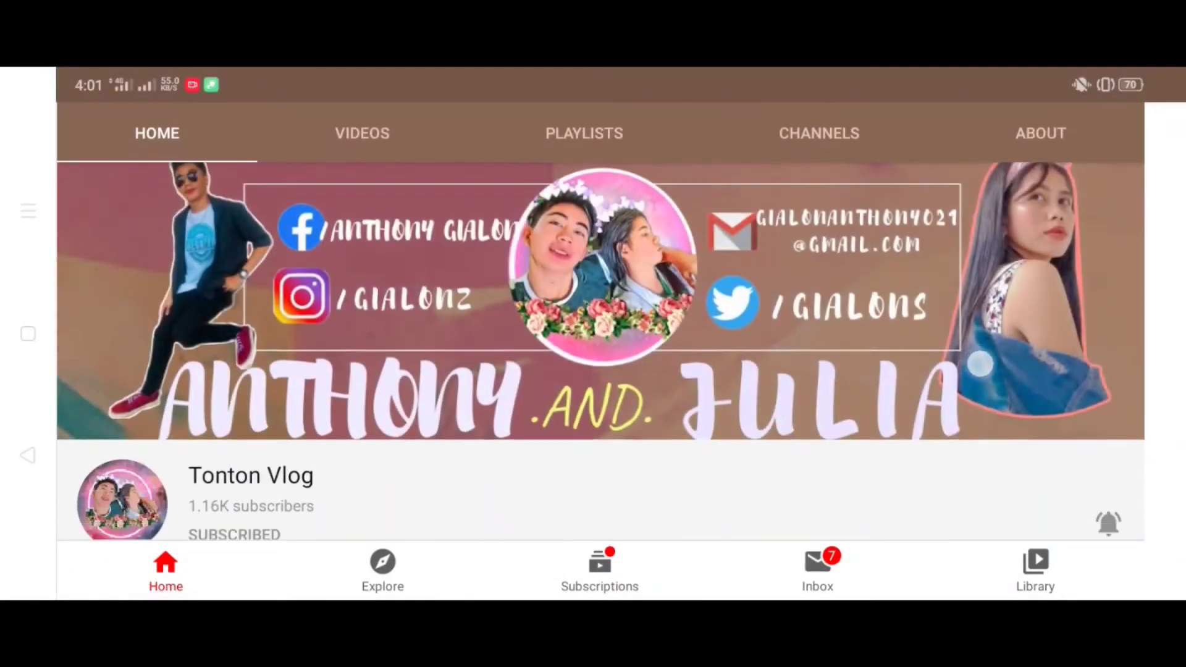
scroll("down", 3)
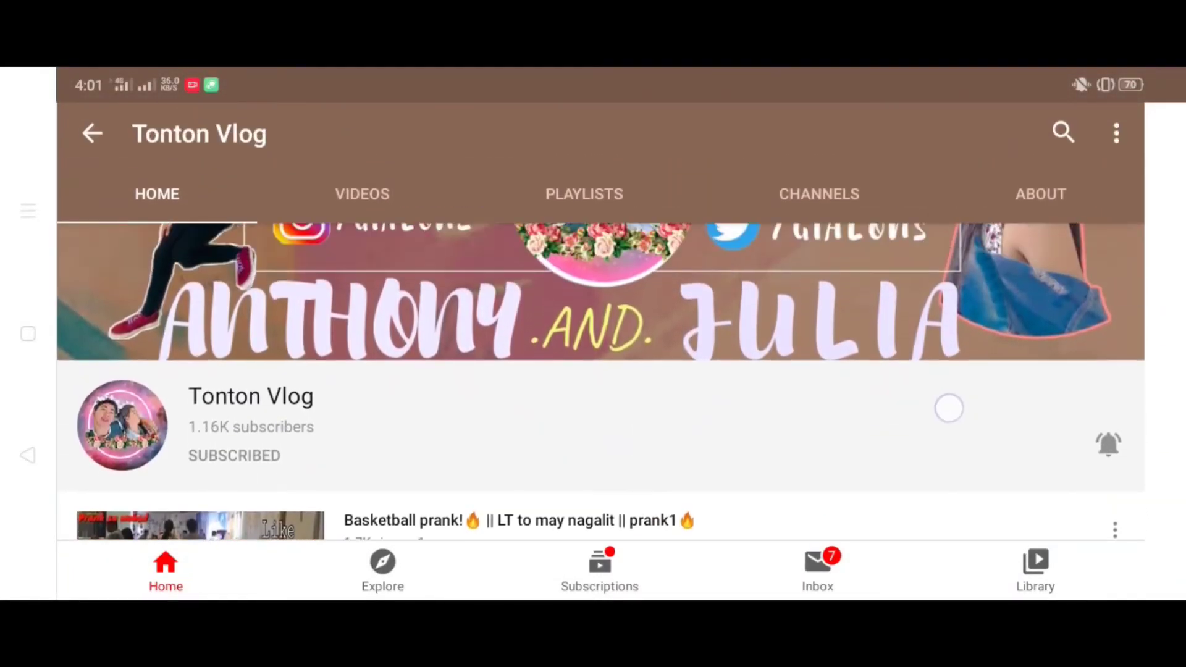
scroll("down", 3)
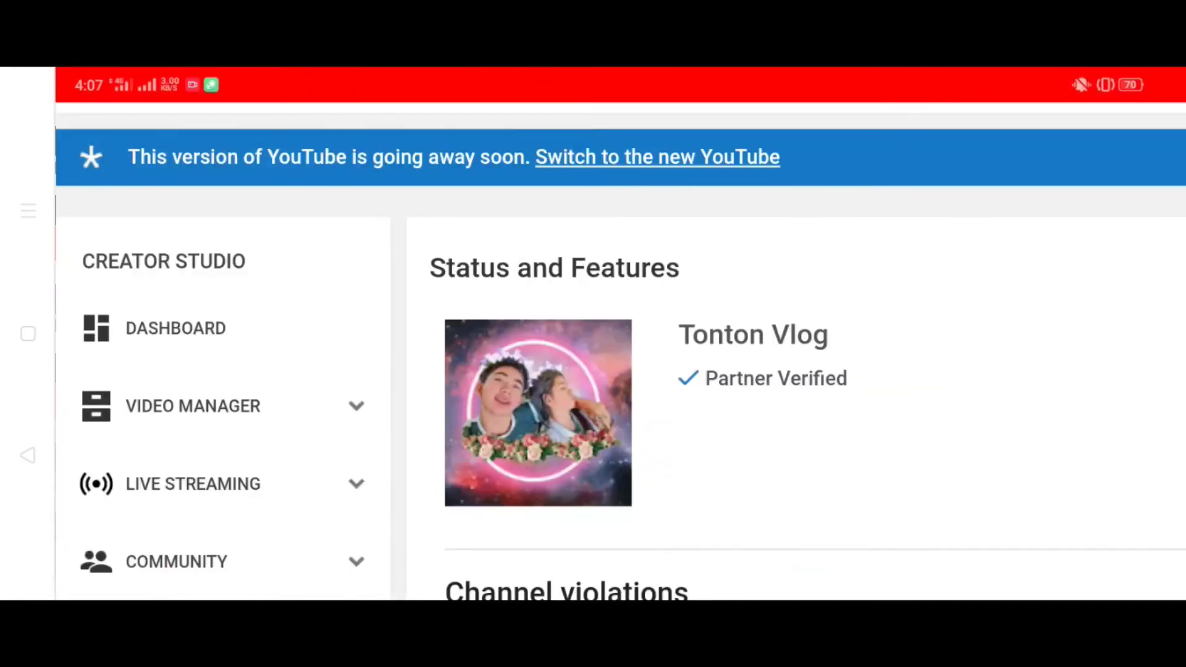
Step: Scroll through the Tonton Vlog status and feature cards before returning home
scroll("up", 3)
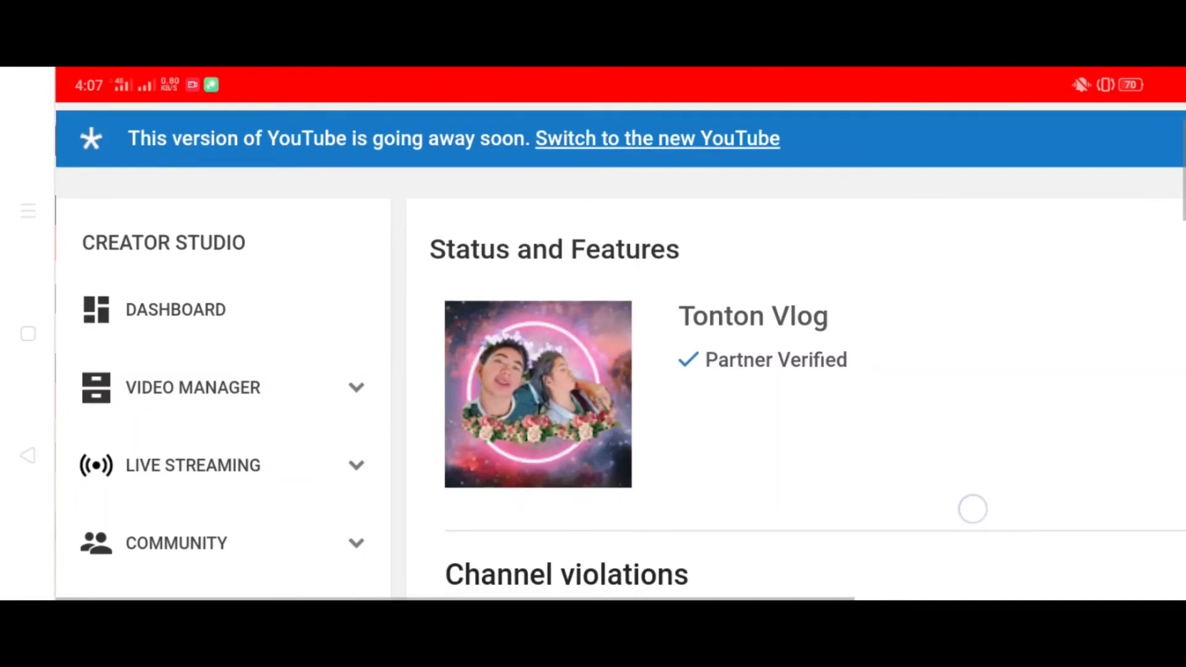
scroll("up", 3)
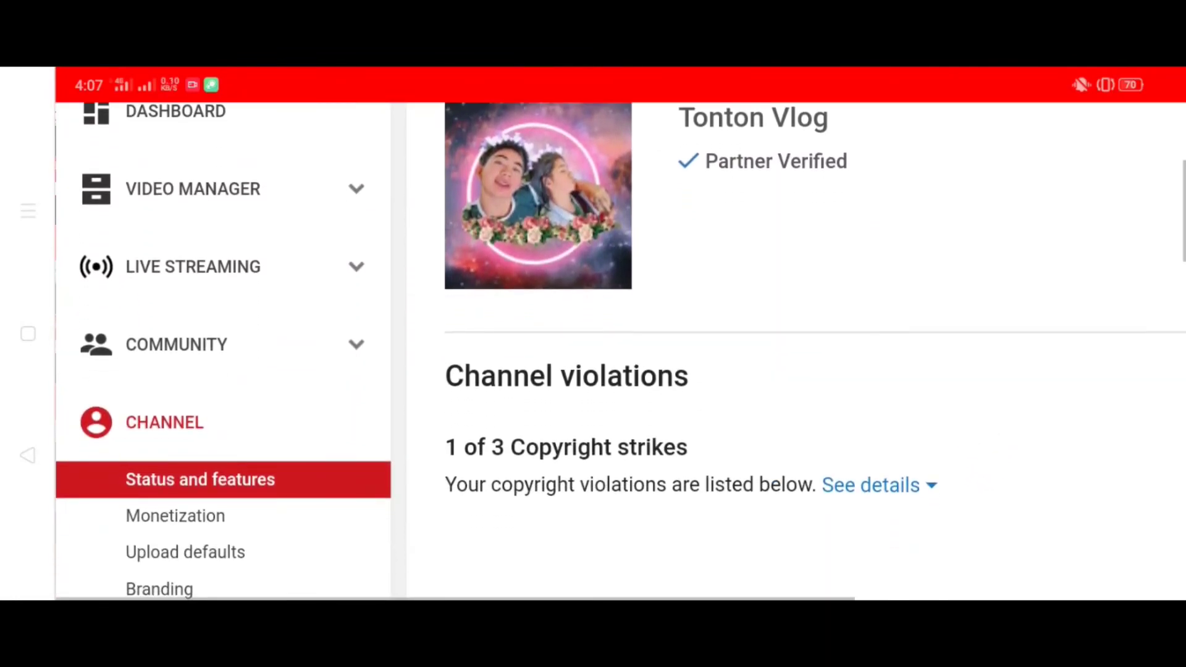
scroll("down", 3)
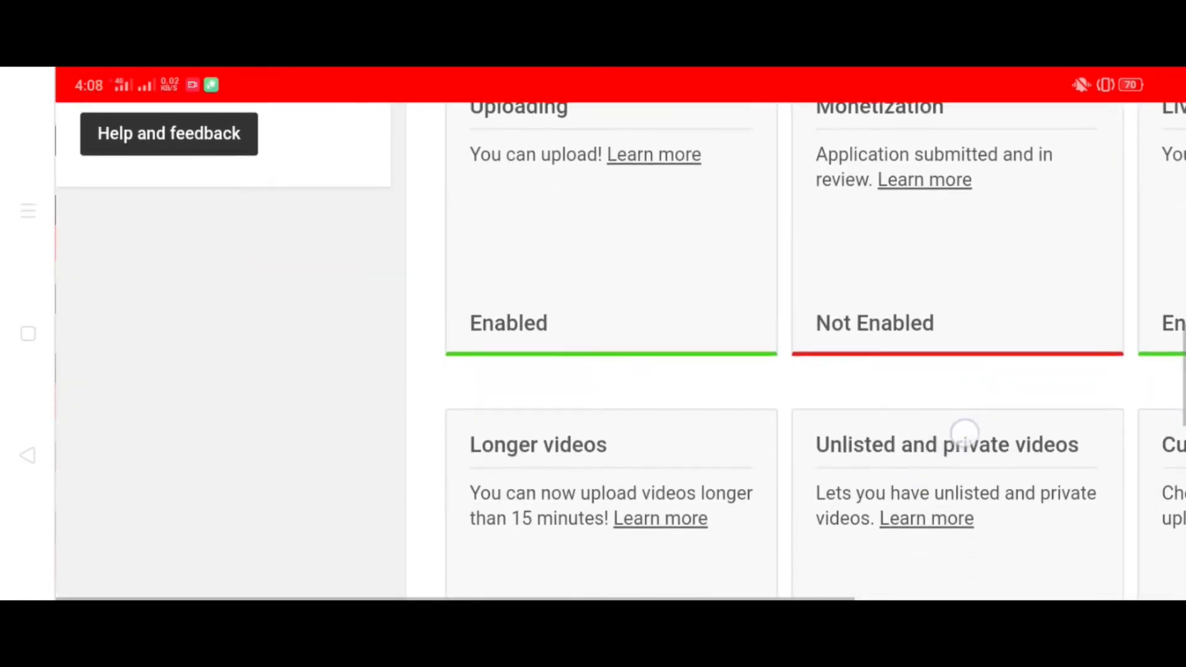
scroll("down", 3)
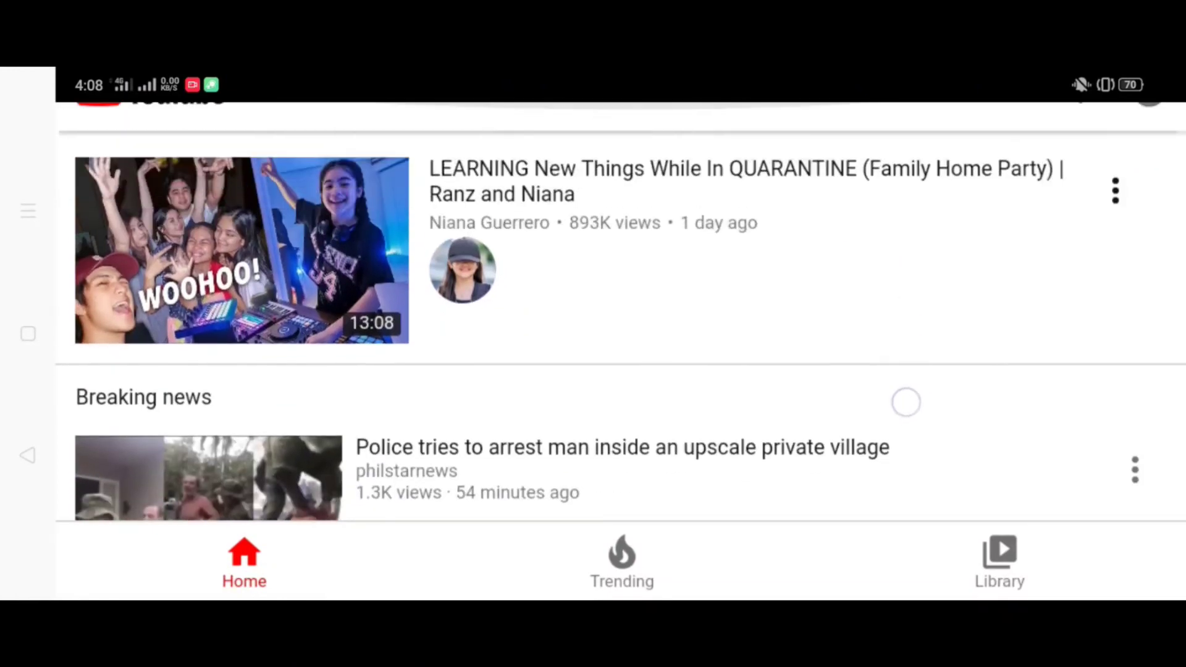
Step: Search YouTube for 'Tonton Vlog' to find the channel in results
scroll("down", 3)
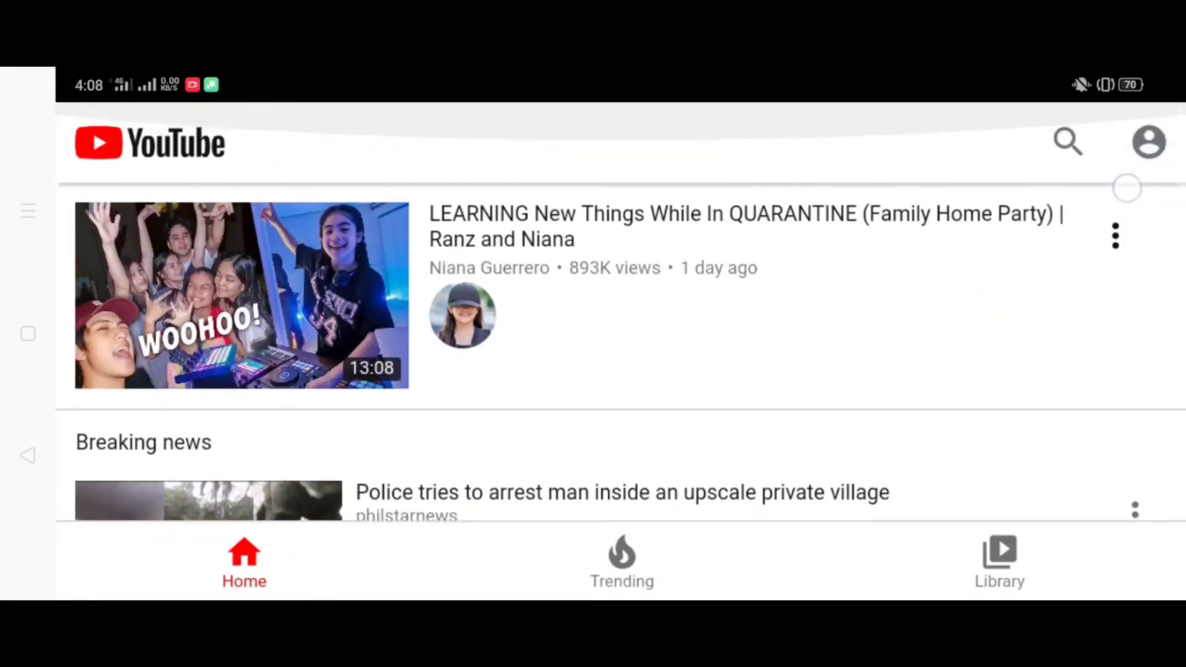
left_click(1068, 142)
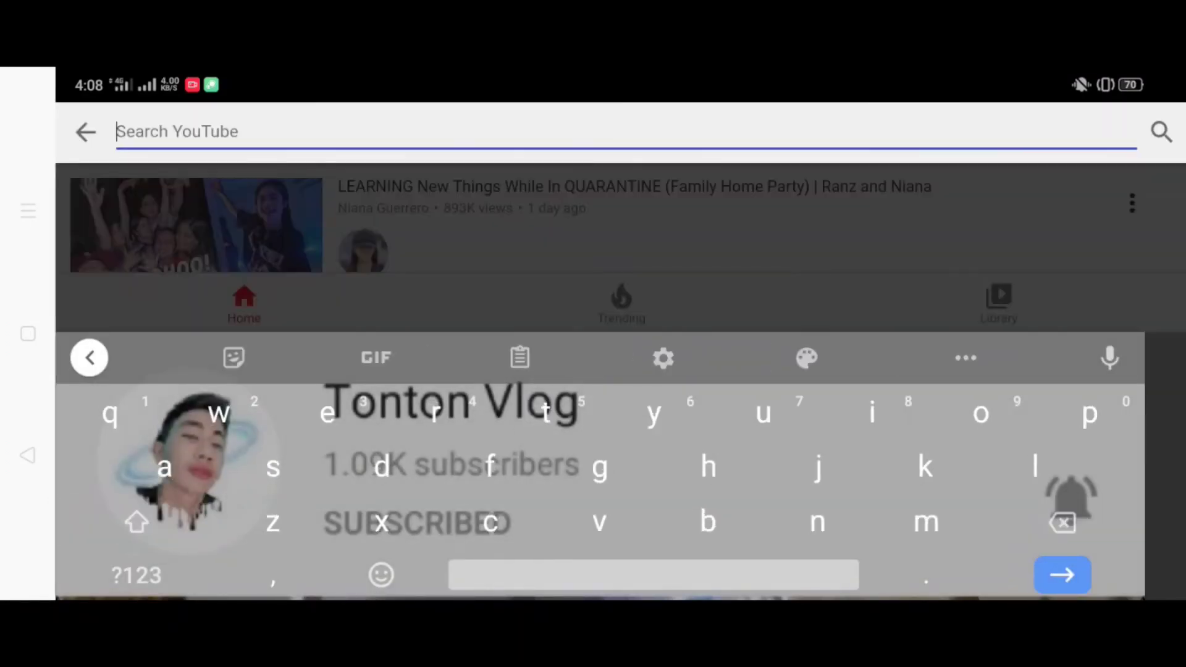
type("Tonton")
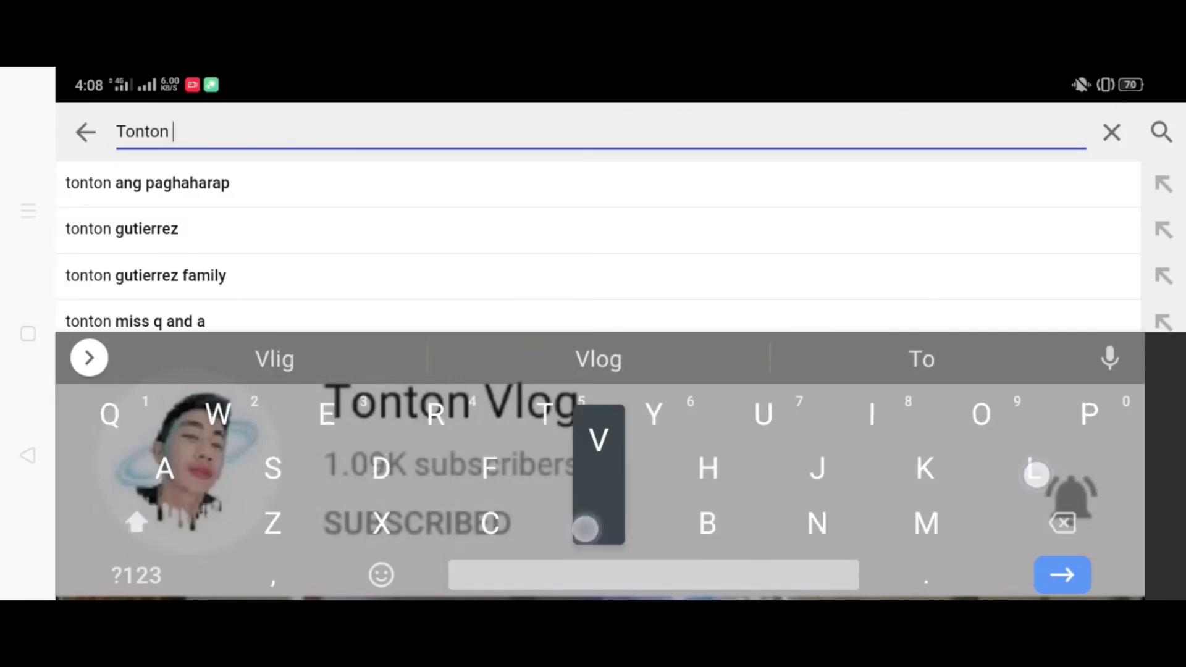
left_click(1061, 575)
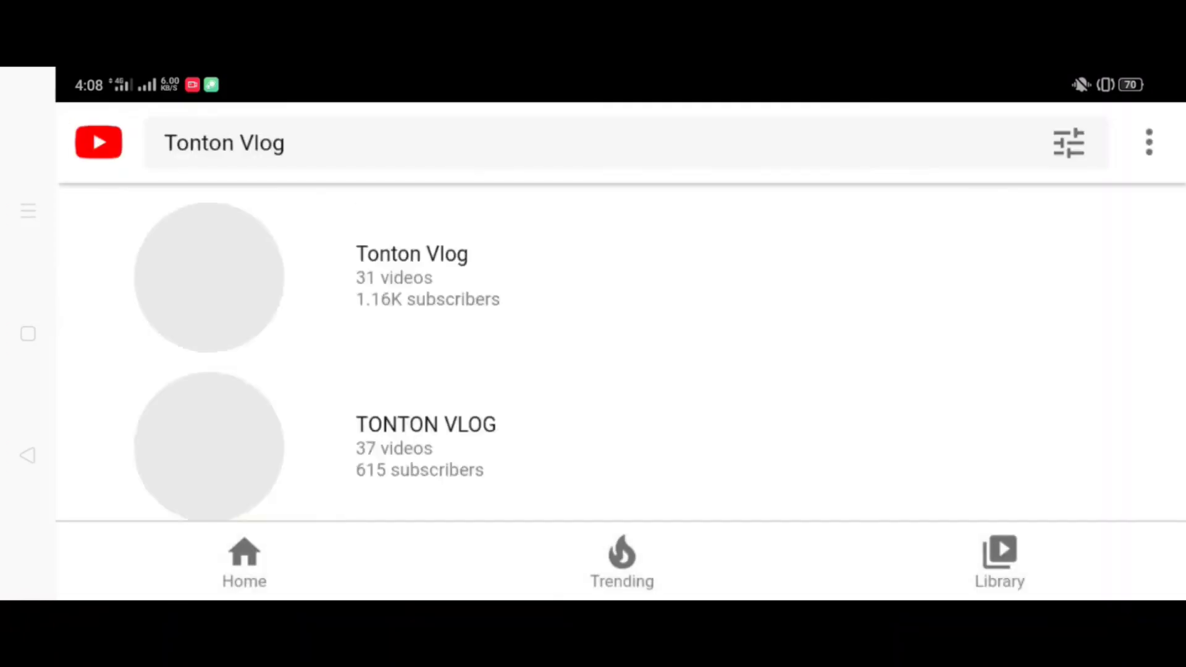